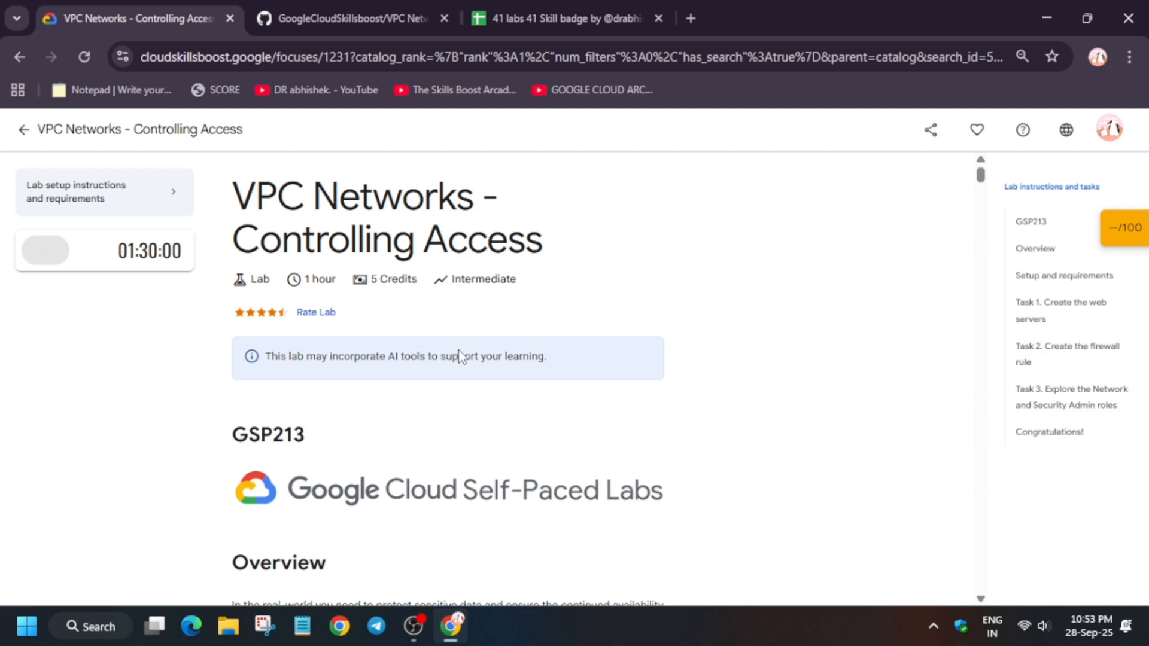
# Start the VPC Networks - Controlling Access lab and open its Cloud console privately.
pyautogui.click(45, 250)
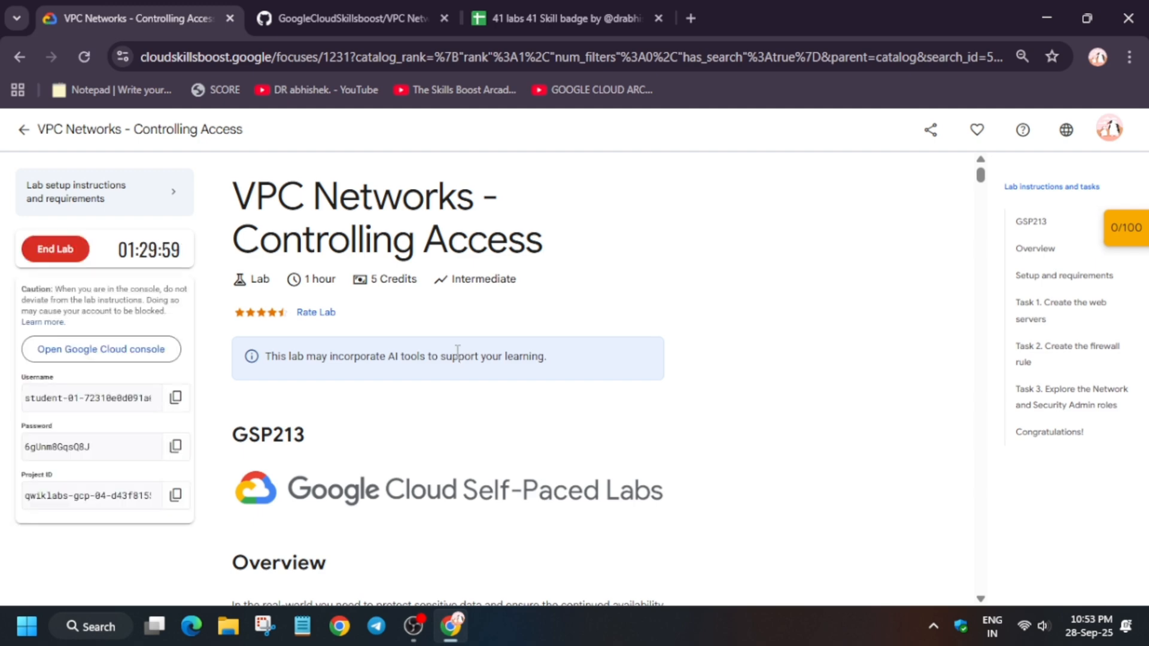
pyautogui.rightClick(100, 349)
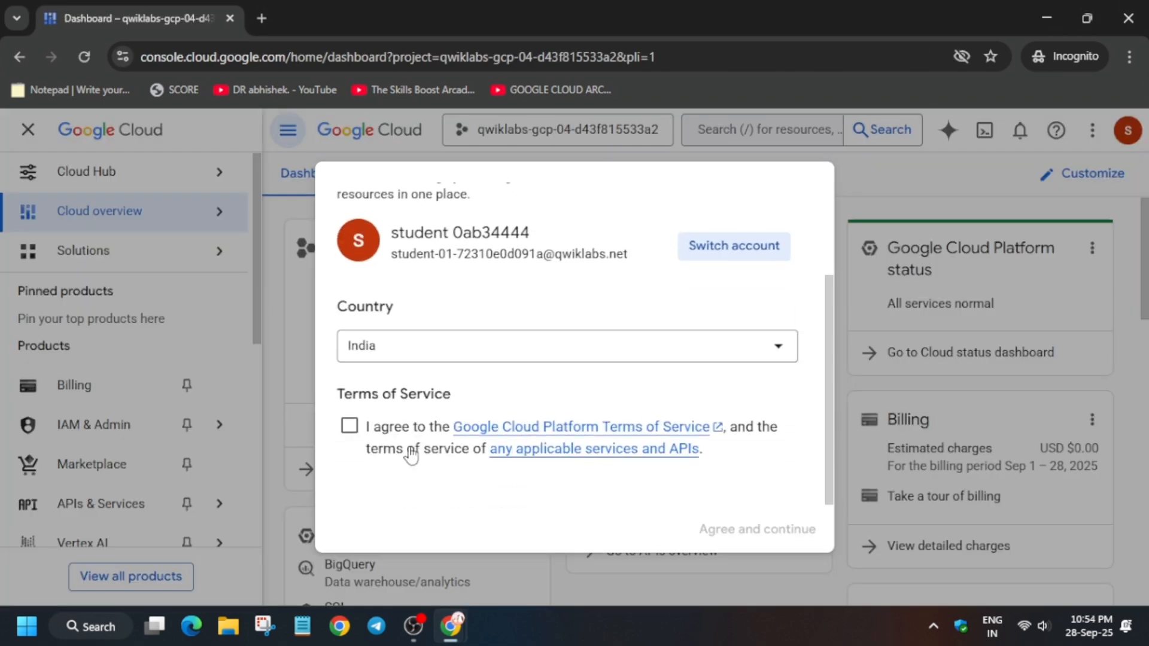
# Accept the Cloud Console terms of service and activate Cloud Shell.
pyautogui.click(349, 426)
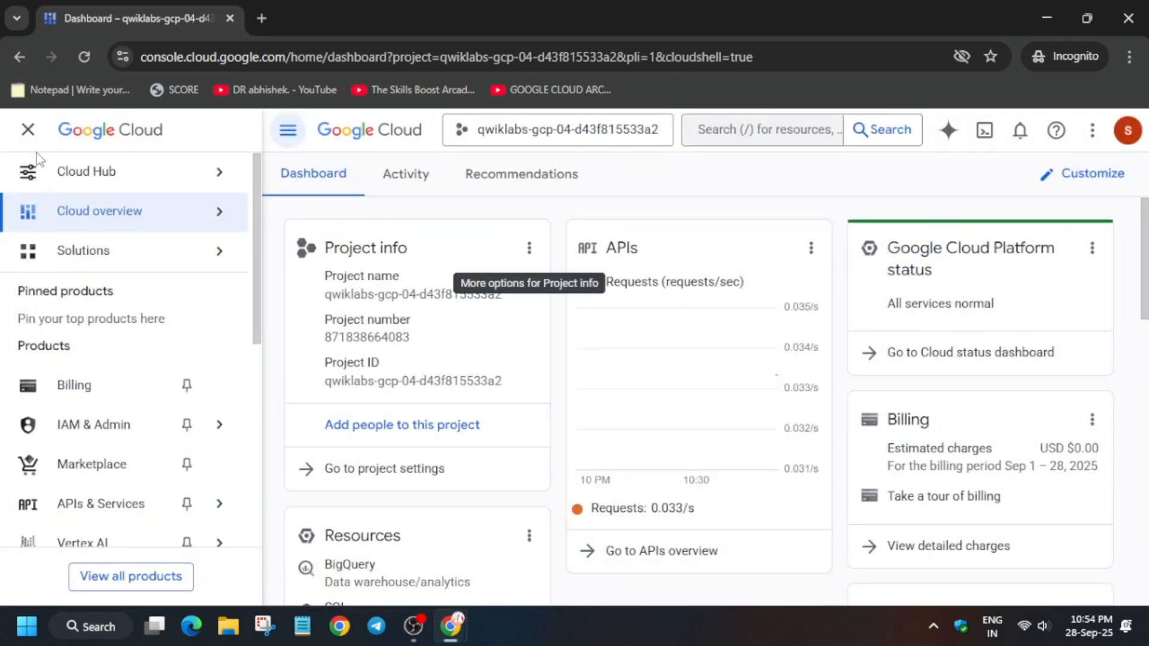
pyautogui.click(984, 130)
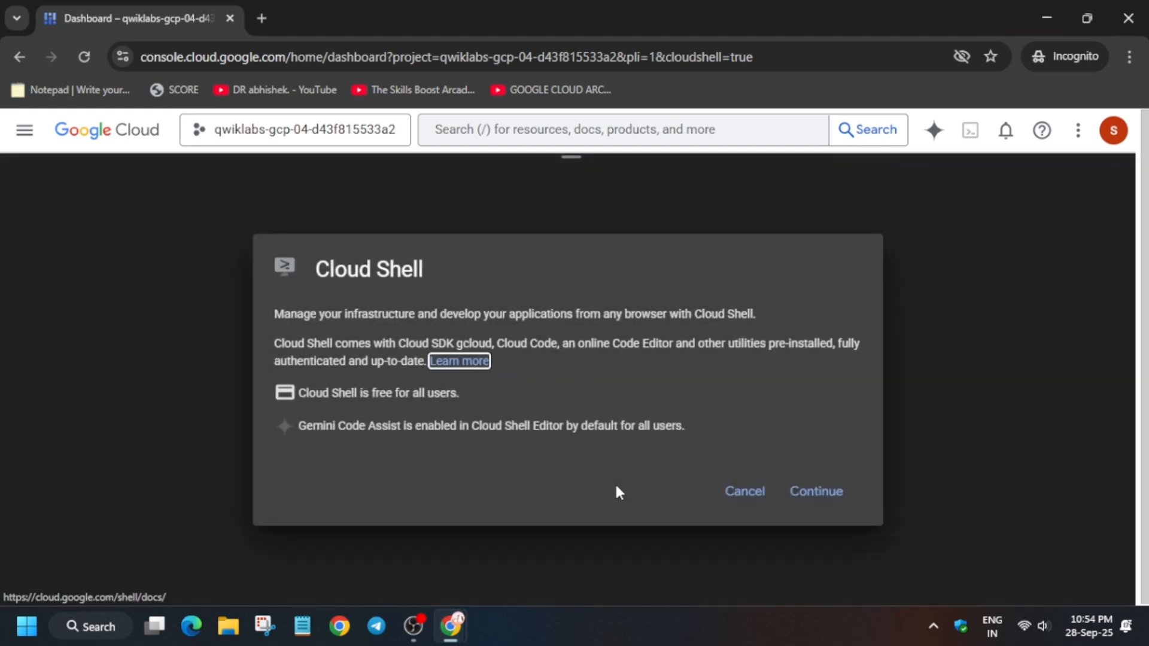
# Continue into Cloud Shell, authorize its credentials, and dismiss the Gemini CLI tip.
pyautogui.click(815, 491)
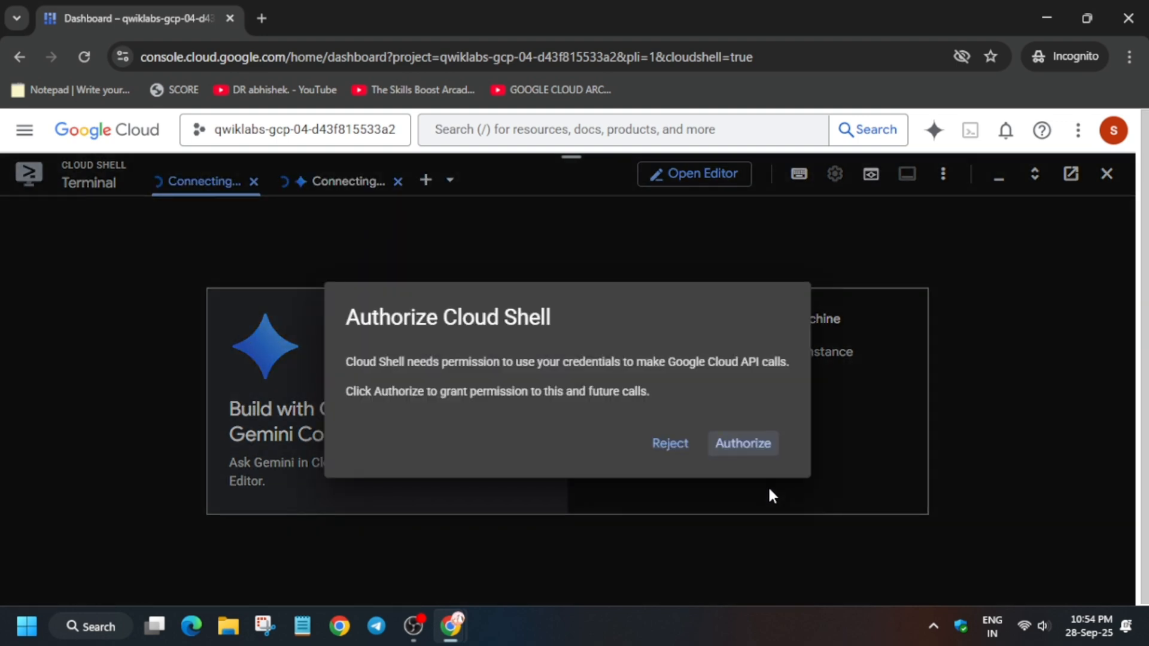
pyautogui.click(741, 444)
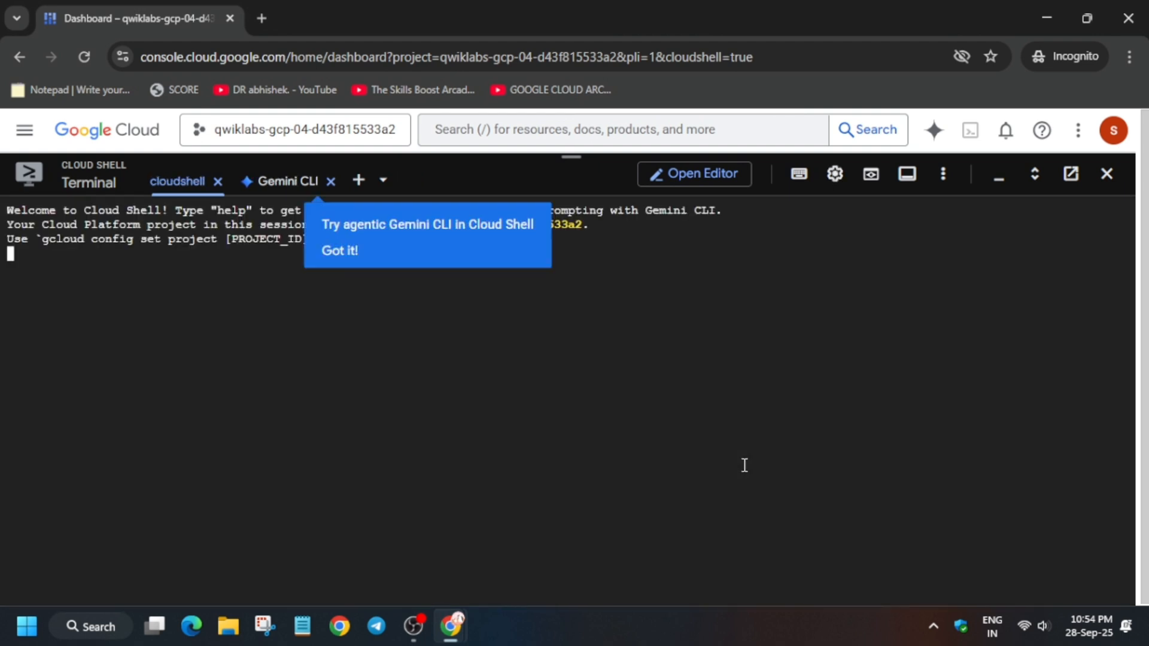
pyautogui.click(339, 250)
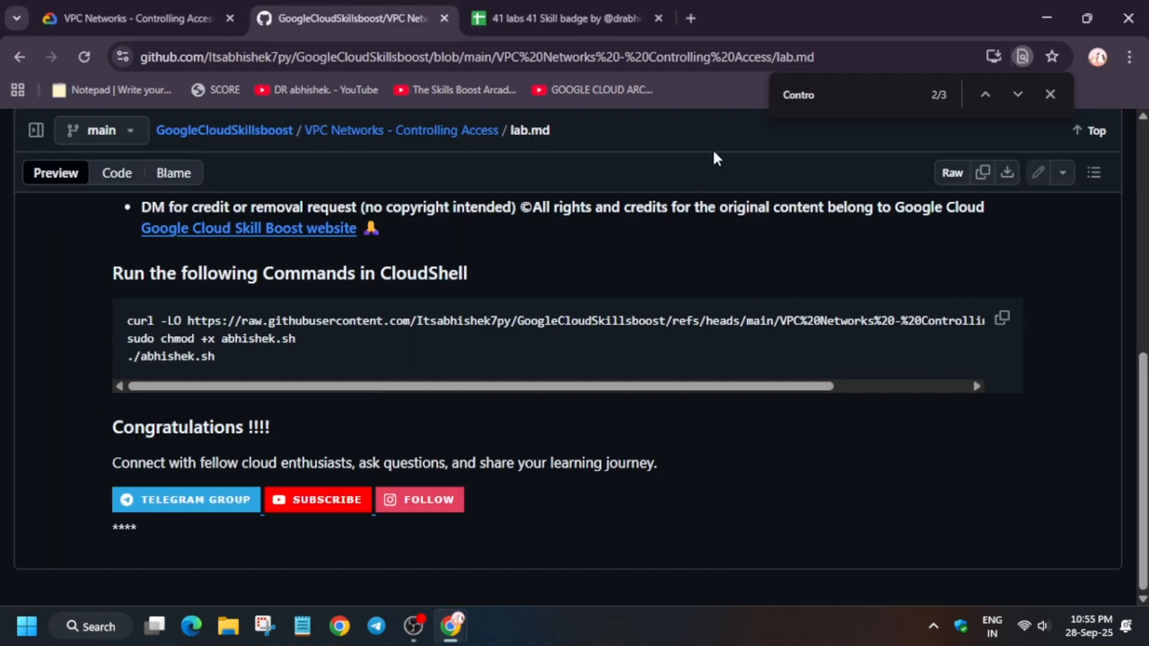
# Copy the lab.md command block from GitHub and run it in Cloud Shell.
pyautogui.click(136, 19)
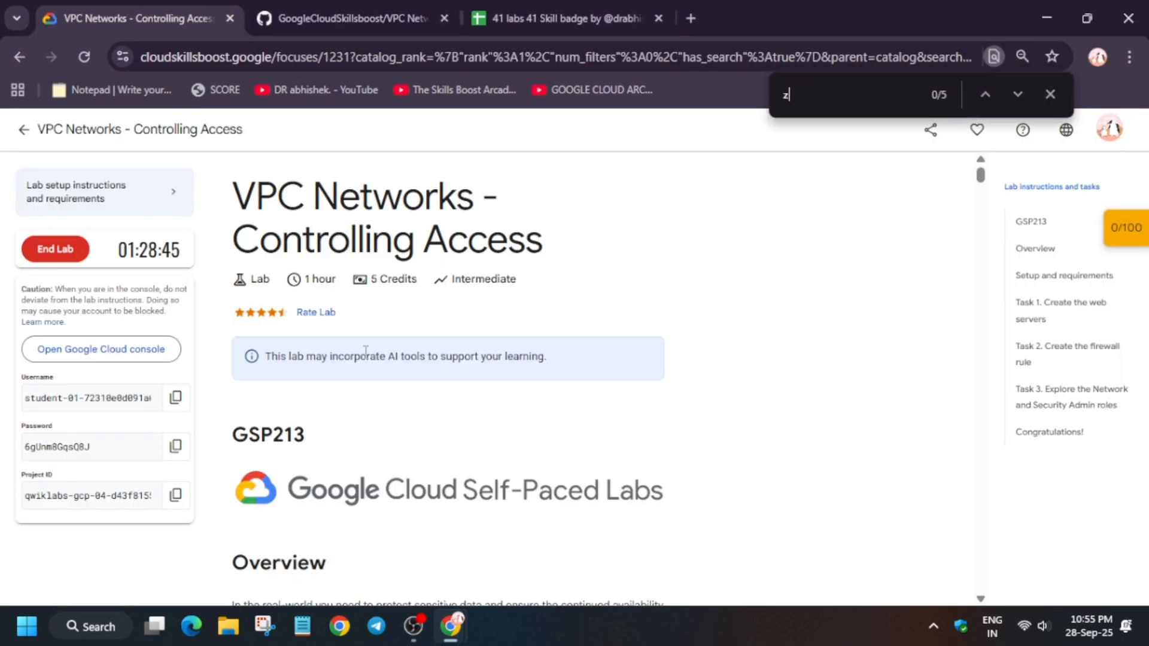
pyautogui.write('one')
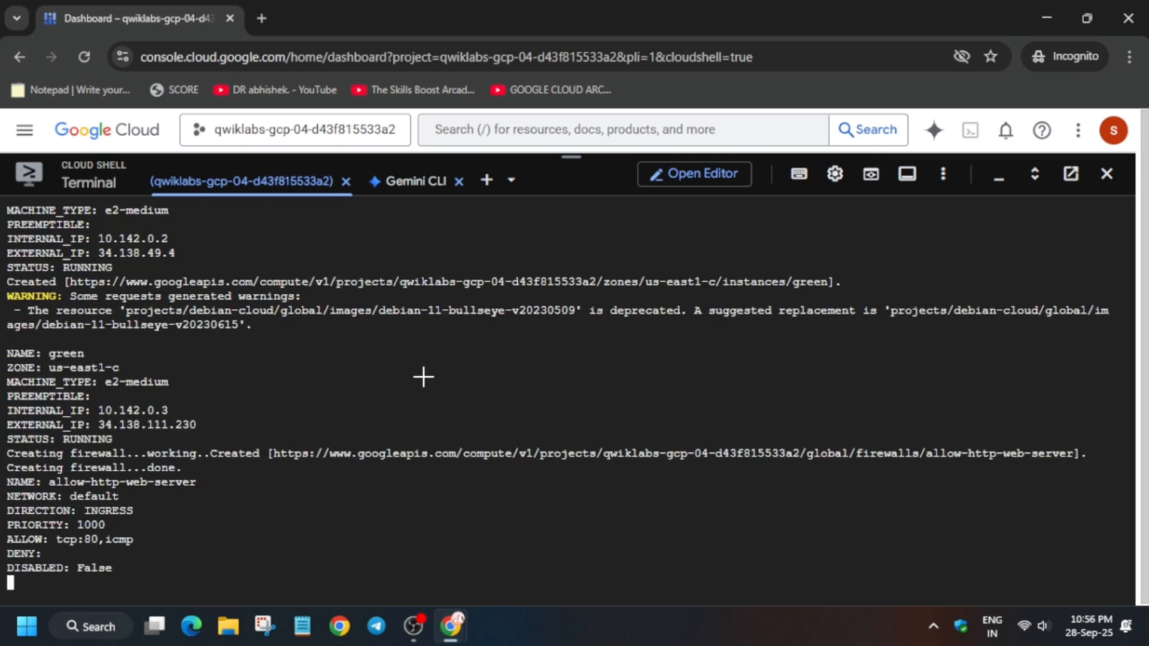
# Follow the script output through nginx installation, then return to the lab page.
pyautogui.scroll(-3)
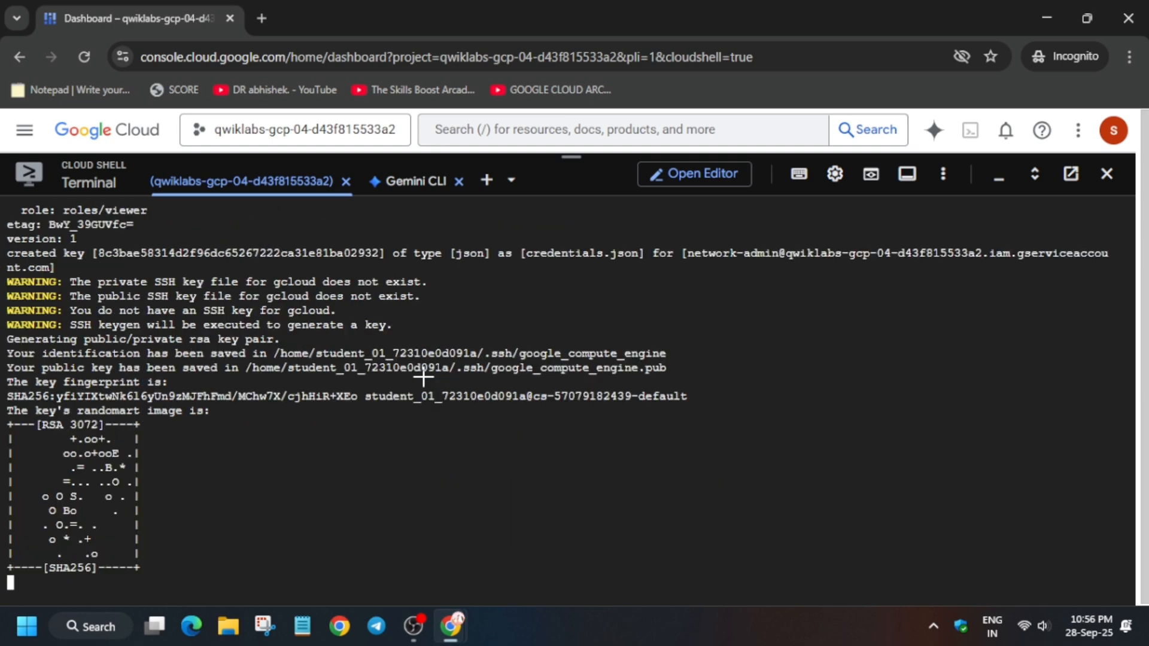
pyautogui.scroll(-3)
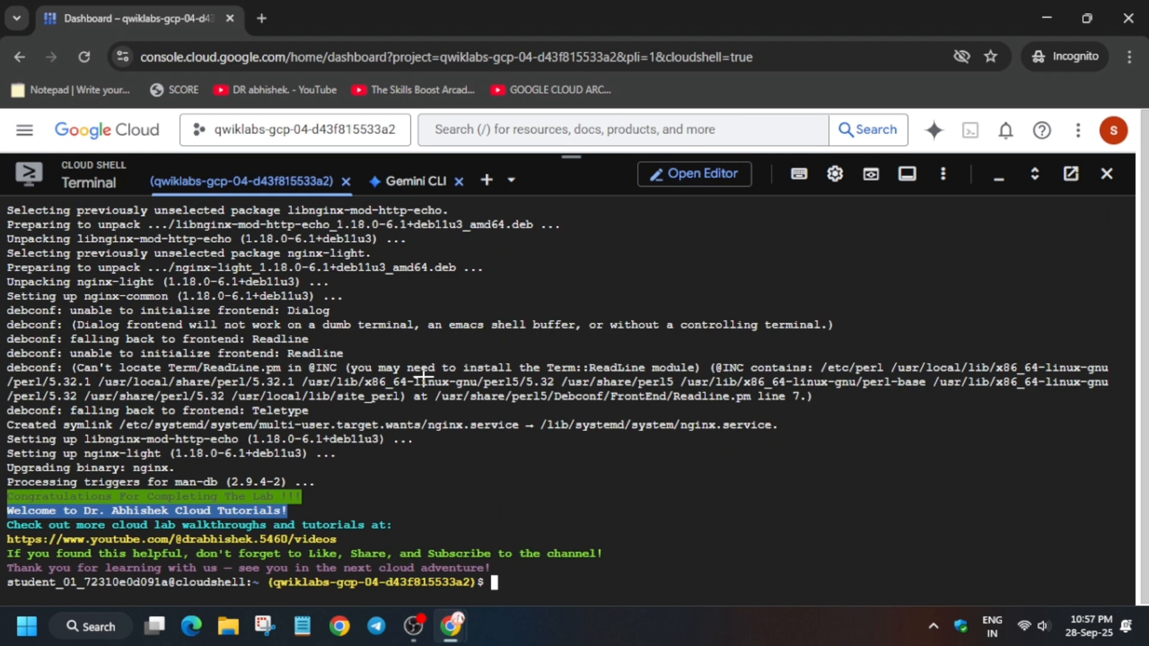
pyautogui.click(131, 18)
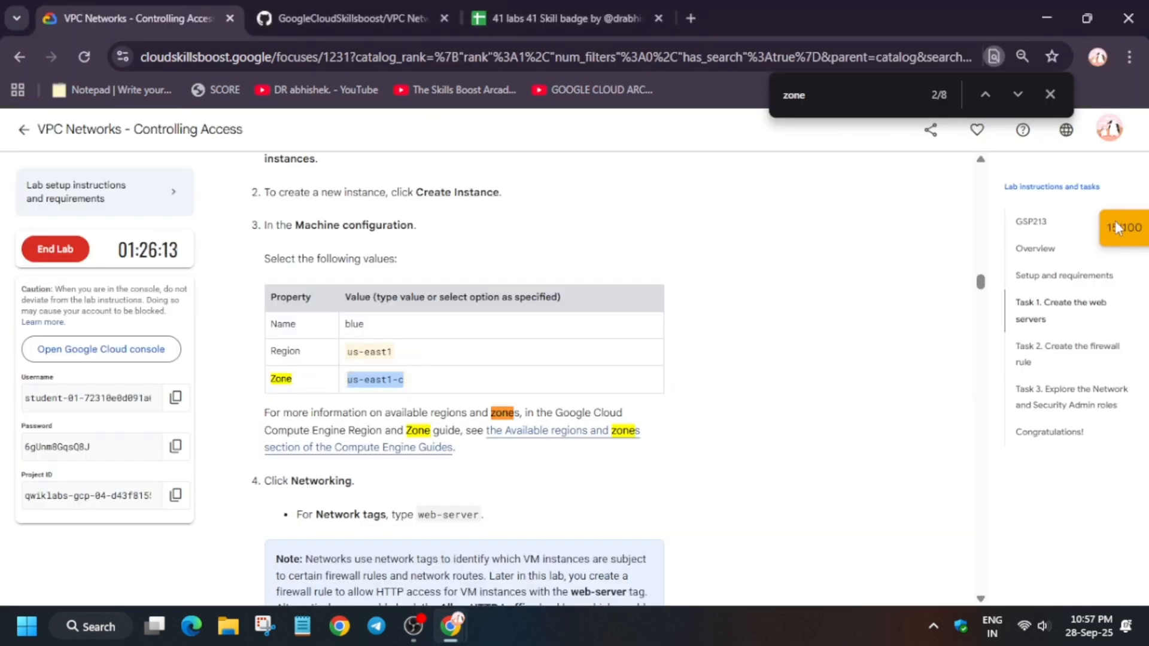
# Review the checkpoint progress list showing a 100/100 score.
pyautogui.click(1123, 228)
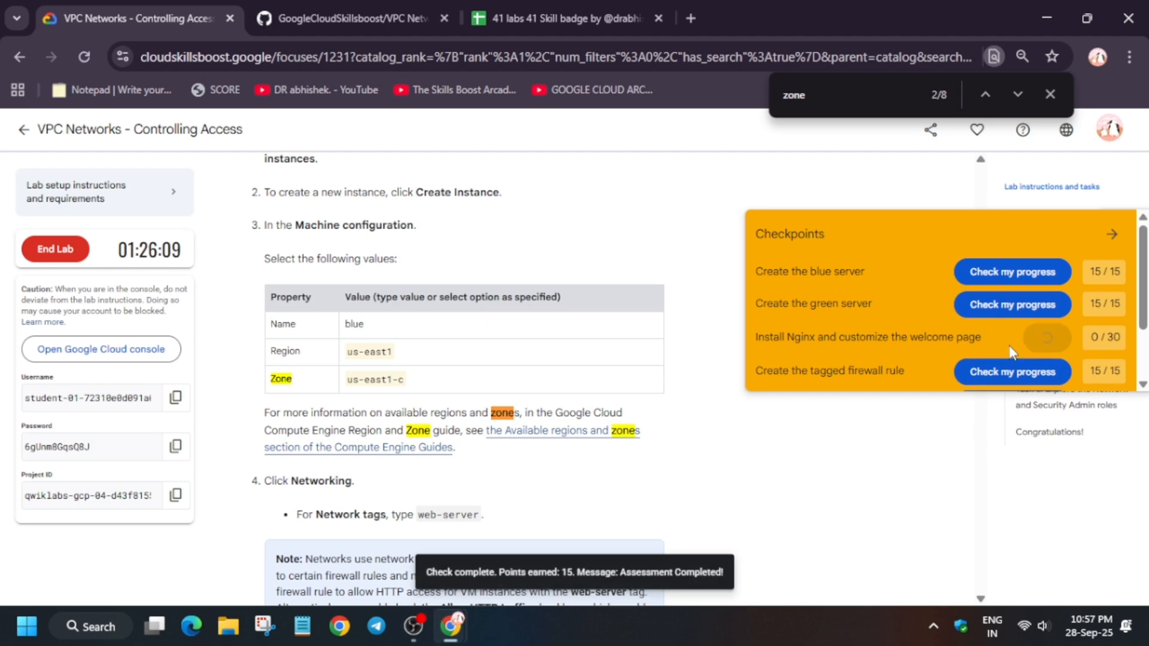
pyautogui.scroll(-3)
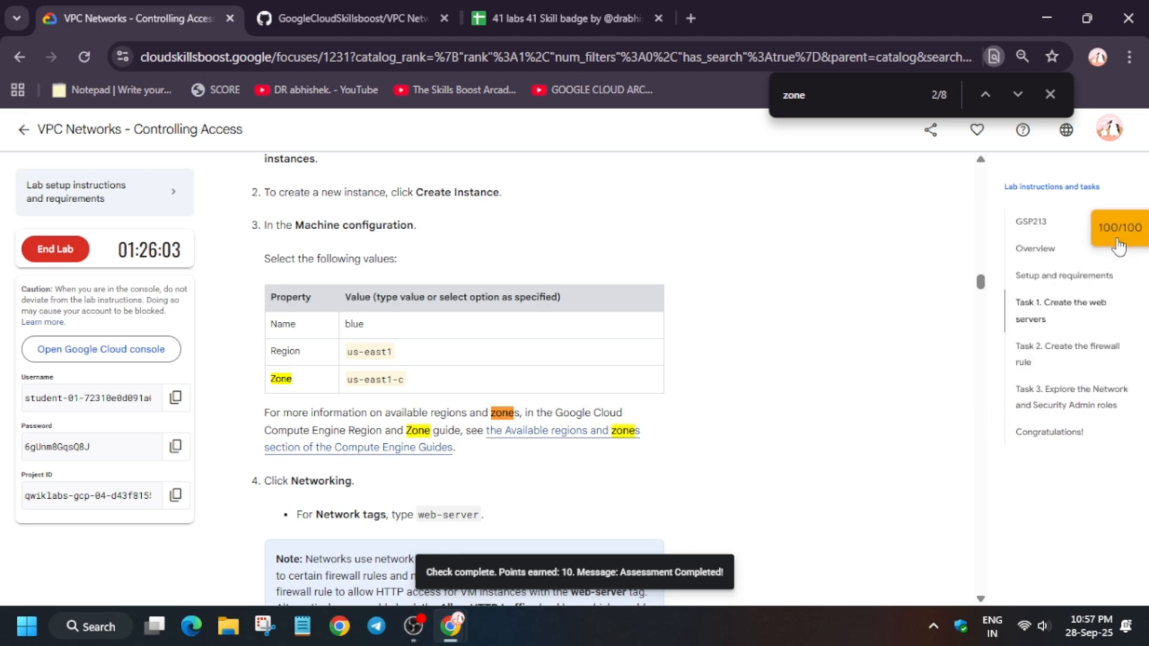
# End the lab and confirm in the End Lab dialog.
pyautogui.click(55, 249)
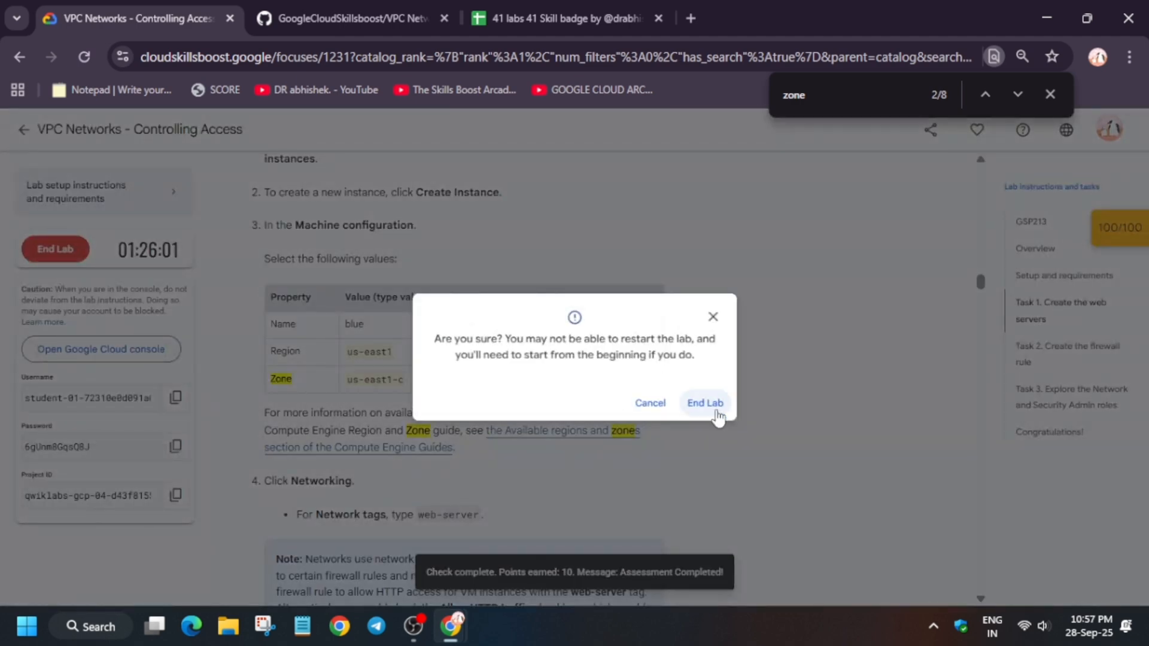
pyautogui.click(704, 403)
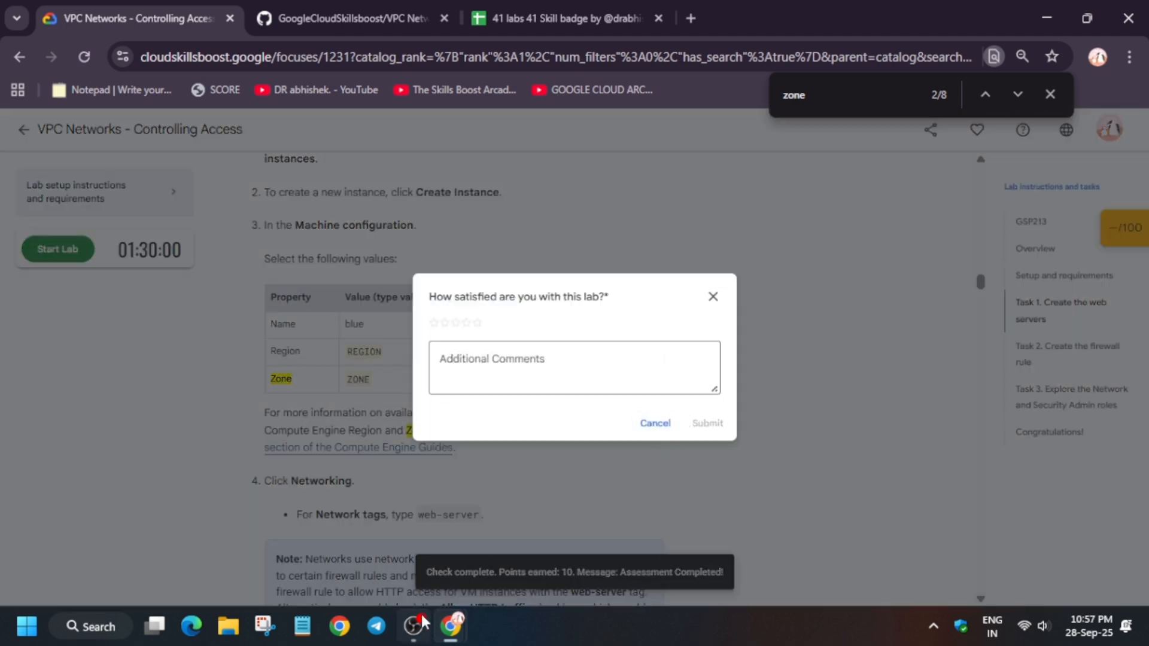